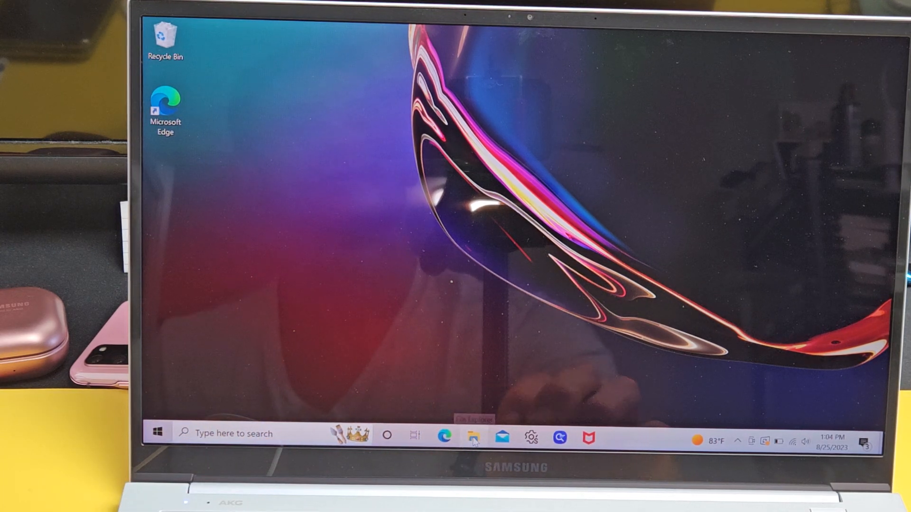
From This PC, open the connected Pixel Fold phone to reach its storage
{"action": "left_click", "coordinate": [472, 436]}
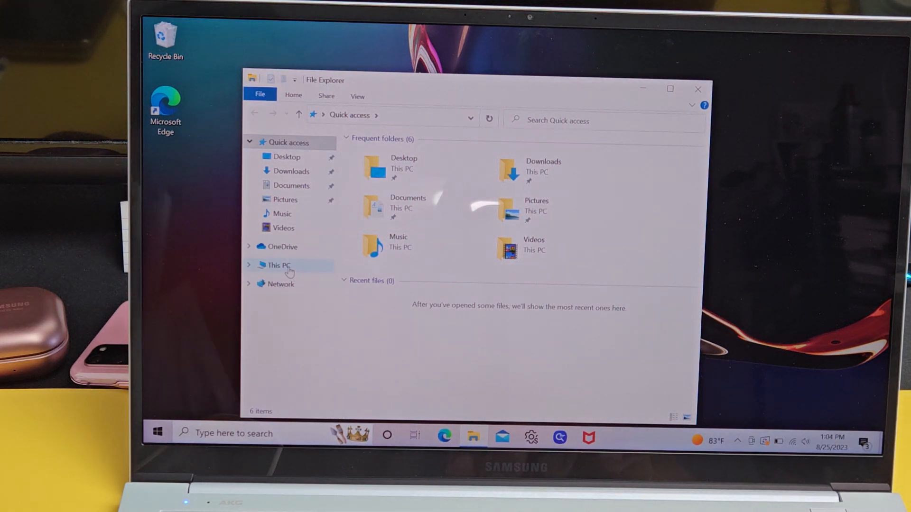
{"action": "left_click", "coordinate": [278, 265]}
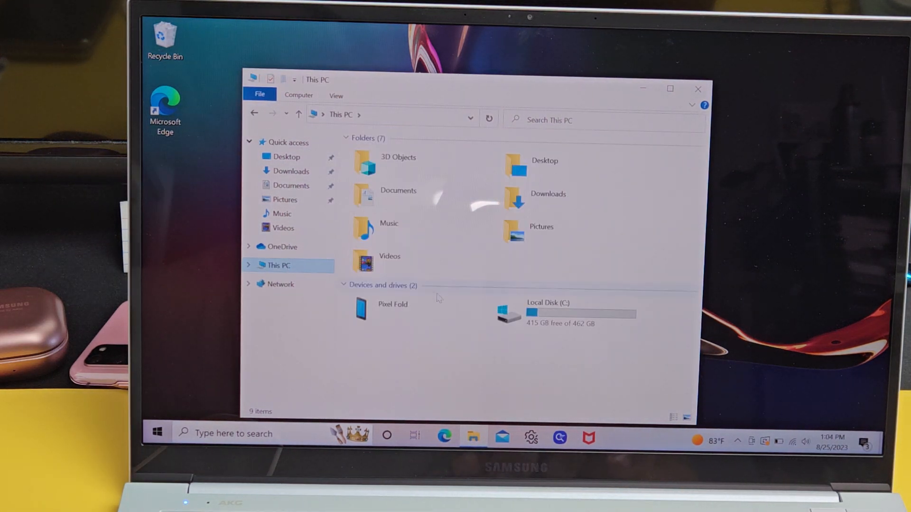
{"action": "left_click", "coordinate": [392, 304]}
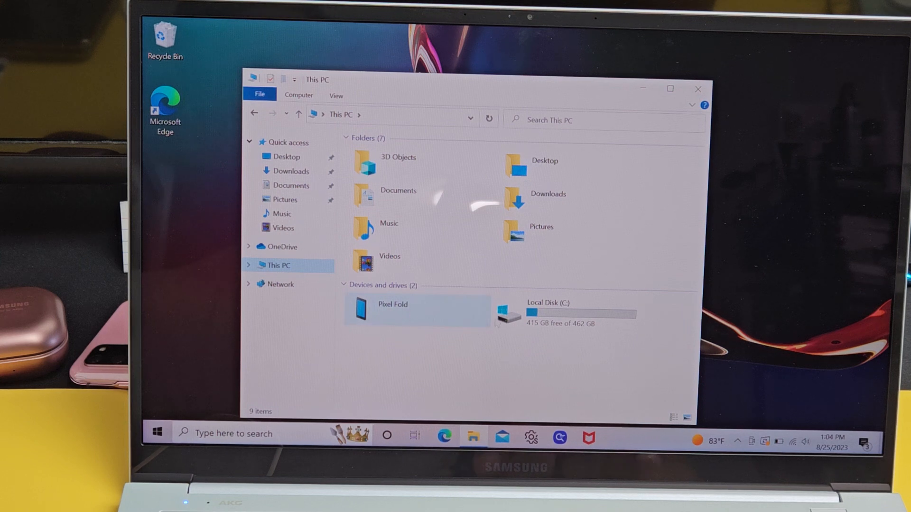
{"action": "mouse_move", "coordinate": [543, 311]}
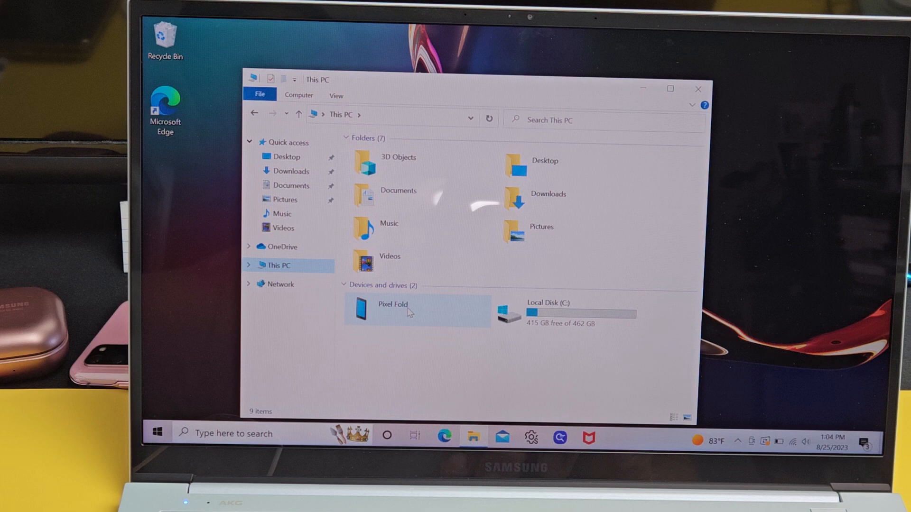
{"action": "double_click", "coordinate": [392, 308]}
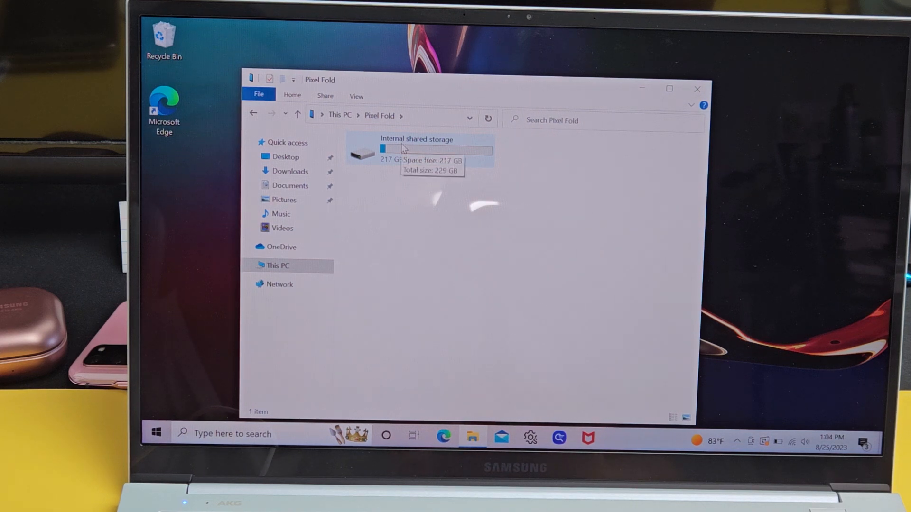
Go into Internal shared storage, then DCIM, and select its Camera folder
{"action": "double_click", "coordinate": [417, 149]}
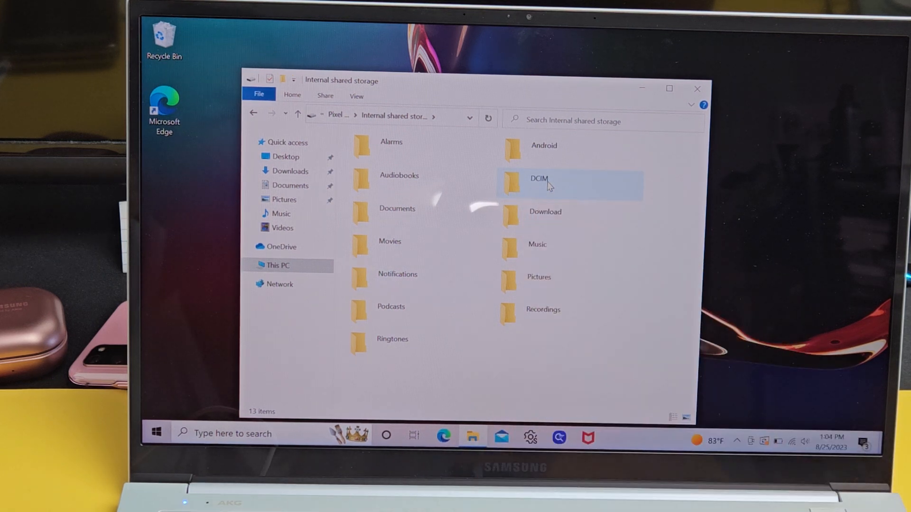
{"action": "double_click", "coordinate": [539, 179]}
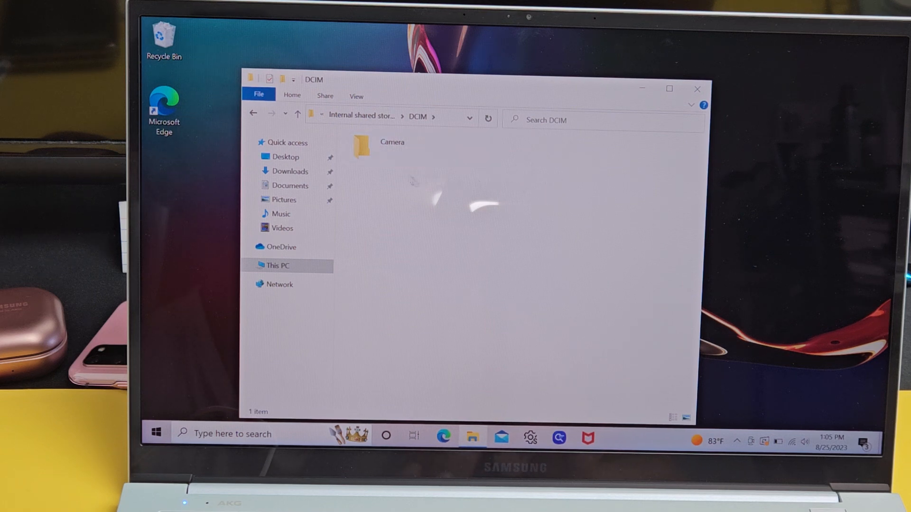
{"action": "left_click", "coordinate": [389, 145]}
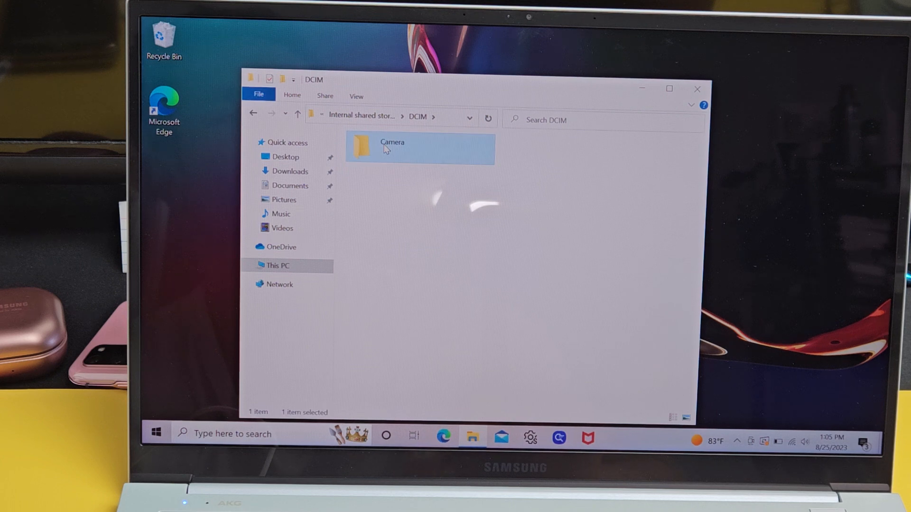
Inside the Camera folder, drag photo PXL_20230825_195755991 onto the exposed desktop
{"action": "double_click", "coordinate": [392, 142]}
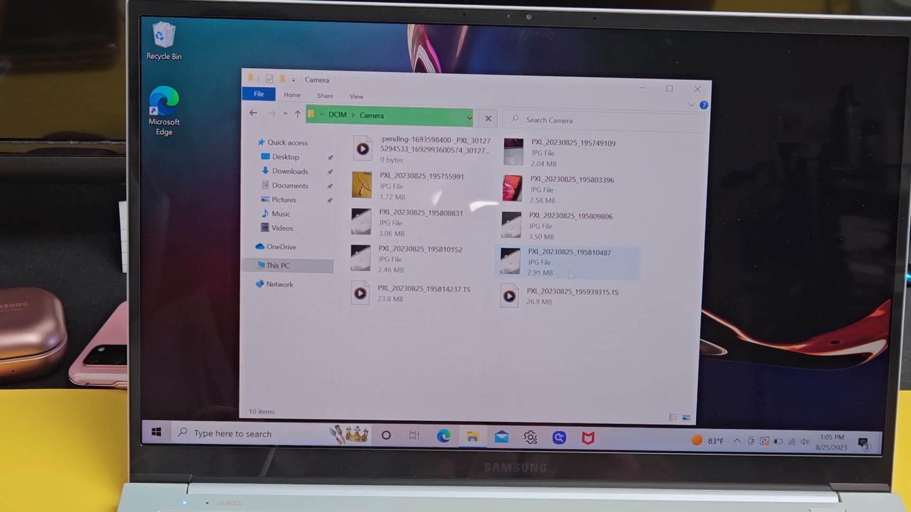
{"action": "left_click", "coordinate": [424, 295]}
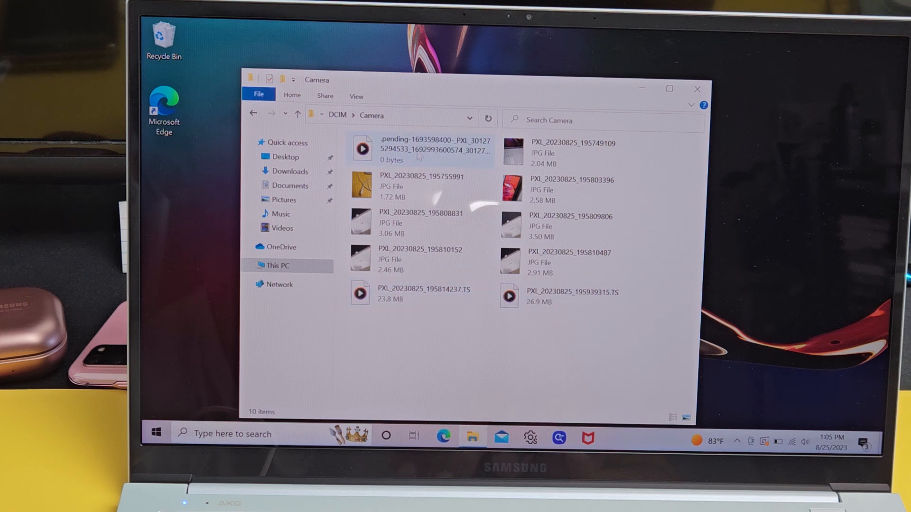
{"action": "left_click", "coordinate": [418, 223]}
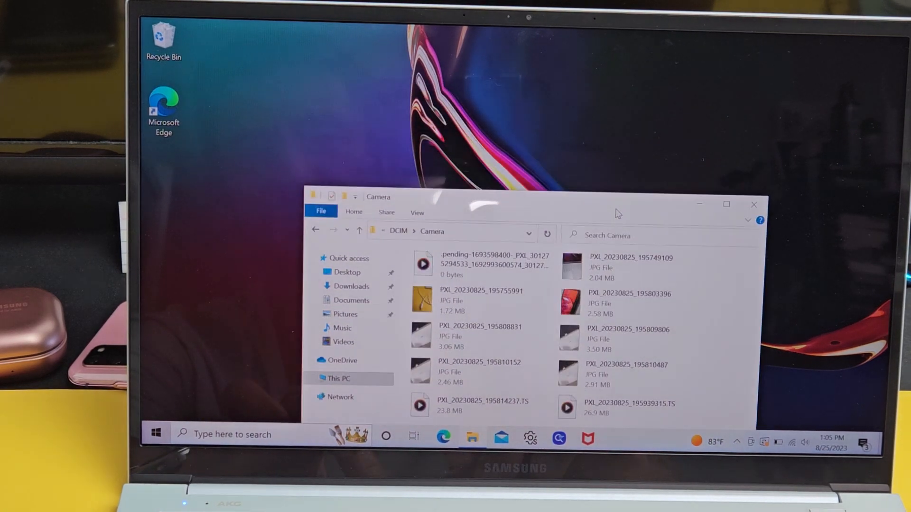
{"action": "left_click", "coordinate": [476, 302]}
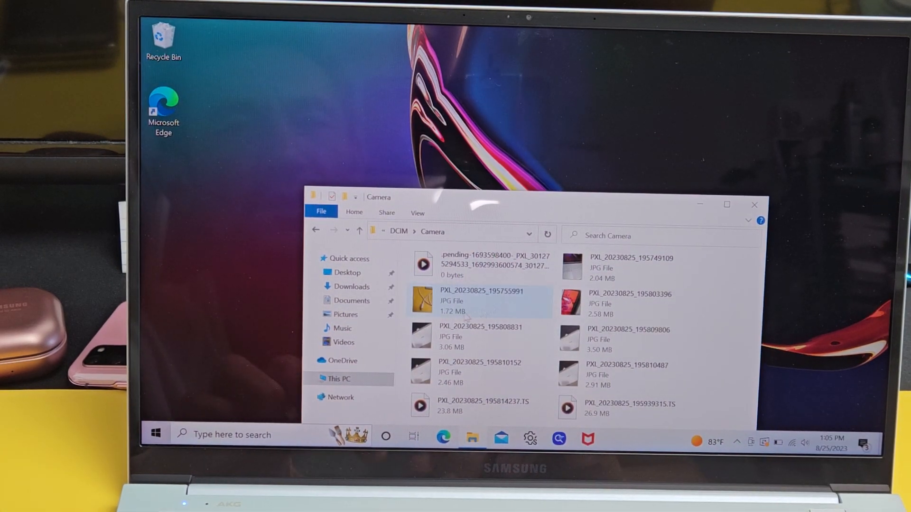
{"action": "mouse_move", "coordinate": [450, 301]}
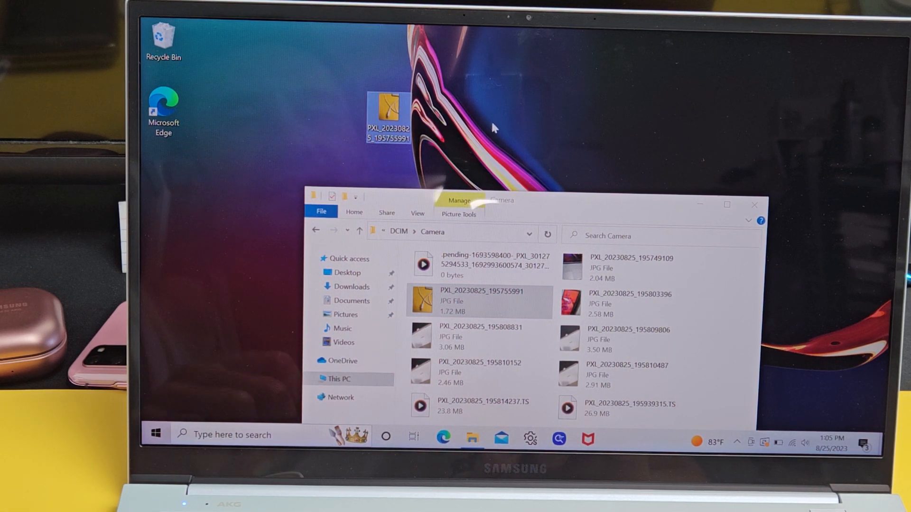
{"action": "mouse_move", "coordinate": [524, 119]}
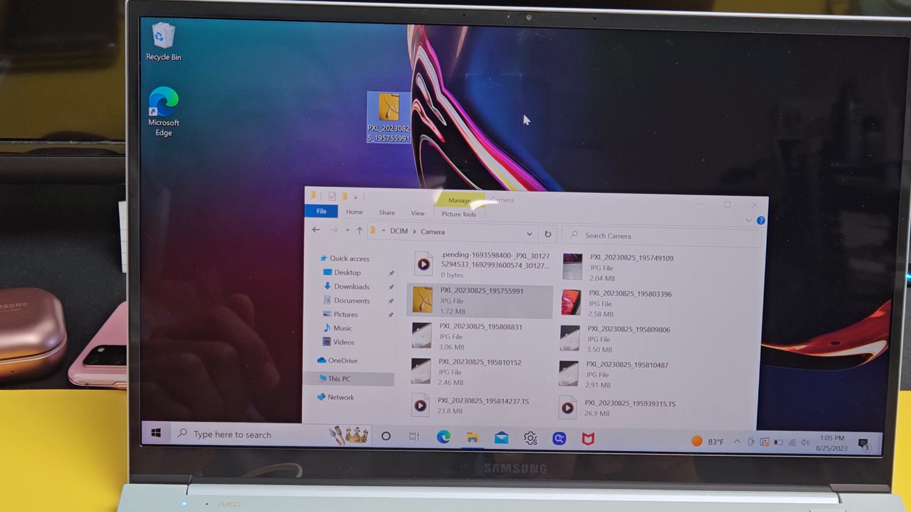
{"action": "mouse_move", "coordinate": [531, 108]}
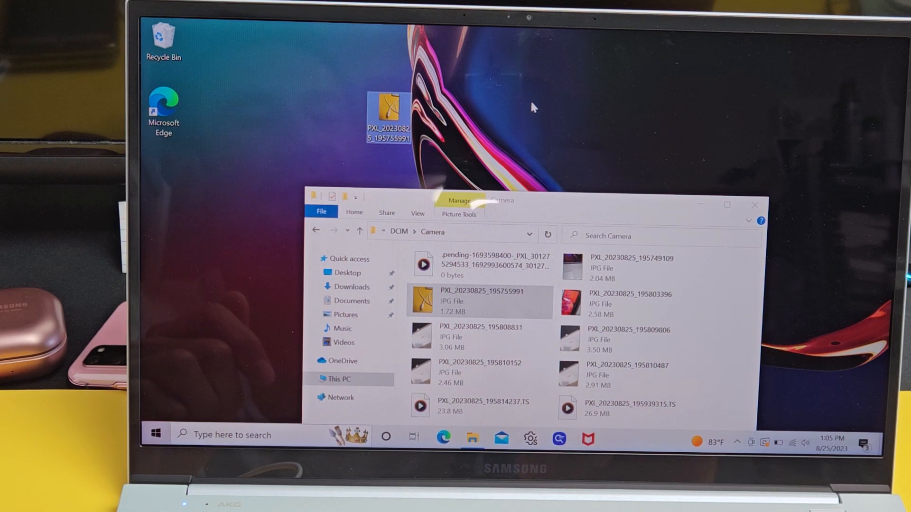
Create a desktop folder named pixel and select all files in Camera with Ctrl+A
{"action": "right_click", "coordinate": [533, 107]}
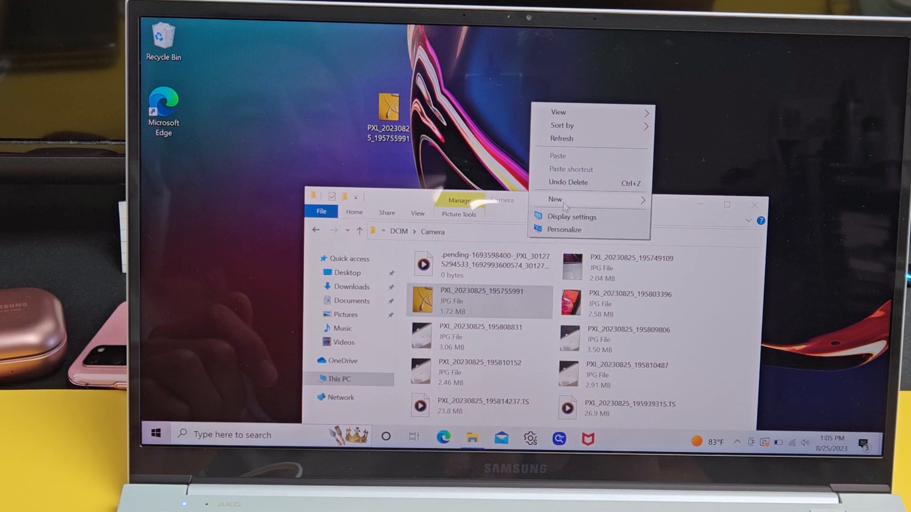
{"action": "left_click", "coordinate": [556, 199]}
{"action": "type", "text": "pixel"}
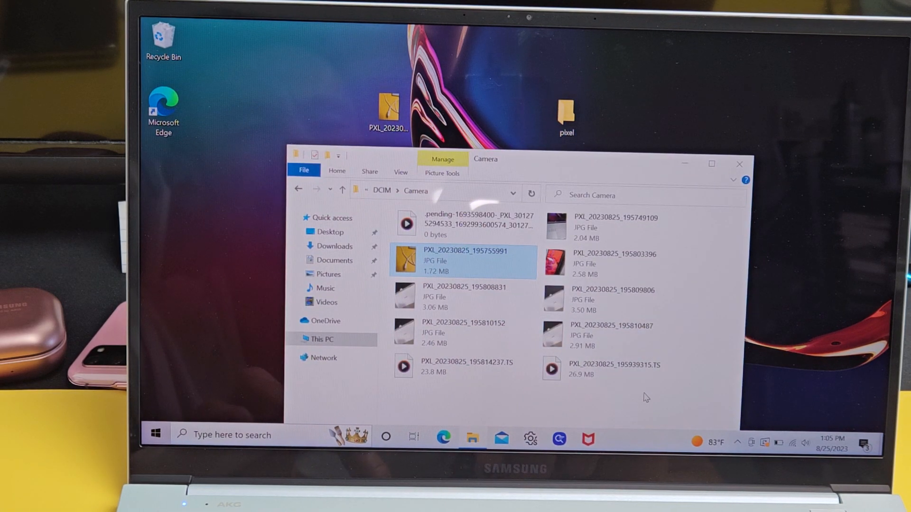
{"action": "key", "text": "ctrl+a"}
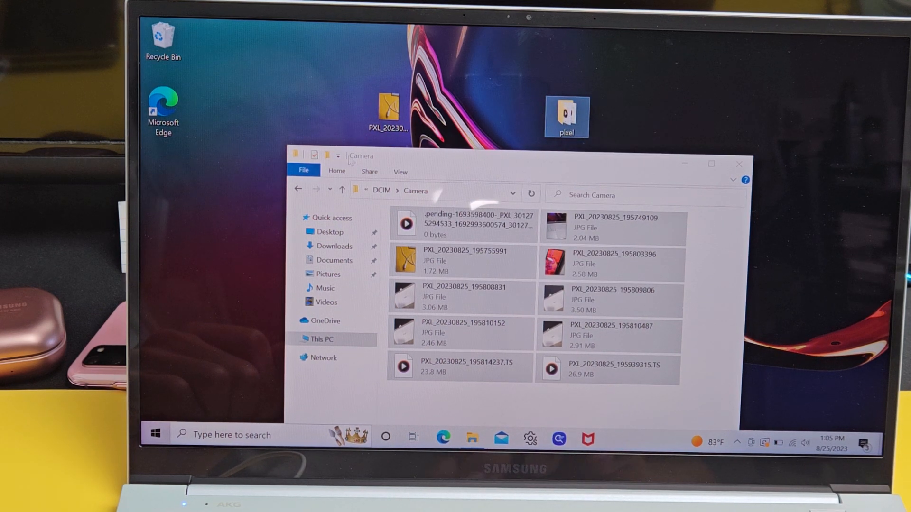
Drop the files into pixel, open it, and play PXL_20230825_195939315.TS in Media Player
{"action": "left_click", "coordinate": [738, 164]}
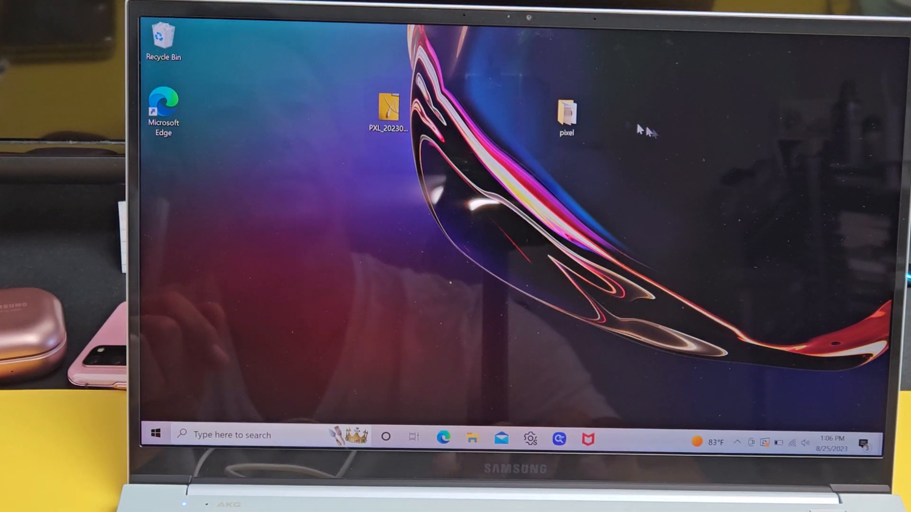
{"action": "double_click", "coordinate": [566, 110]}
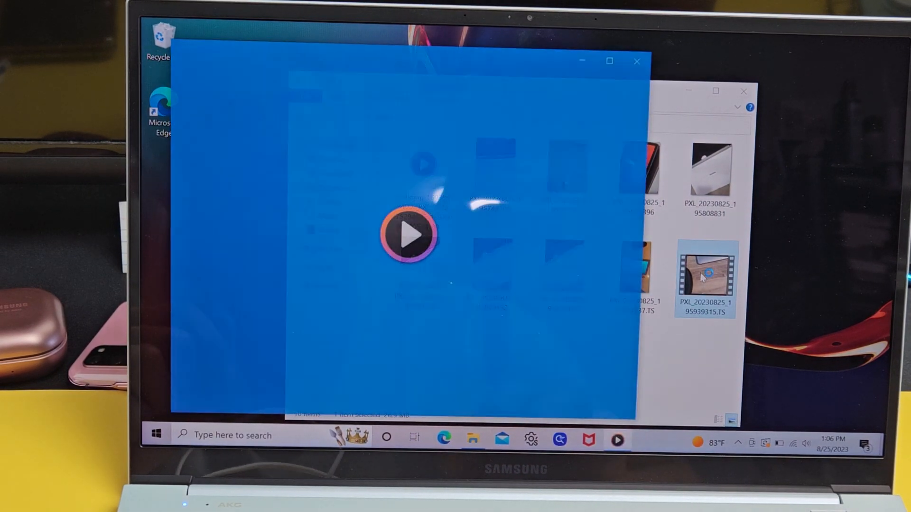
{"action": "left_click", "coordinate": [410, 236]}
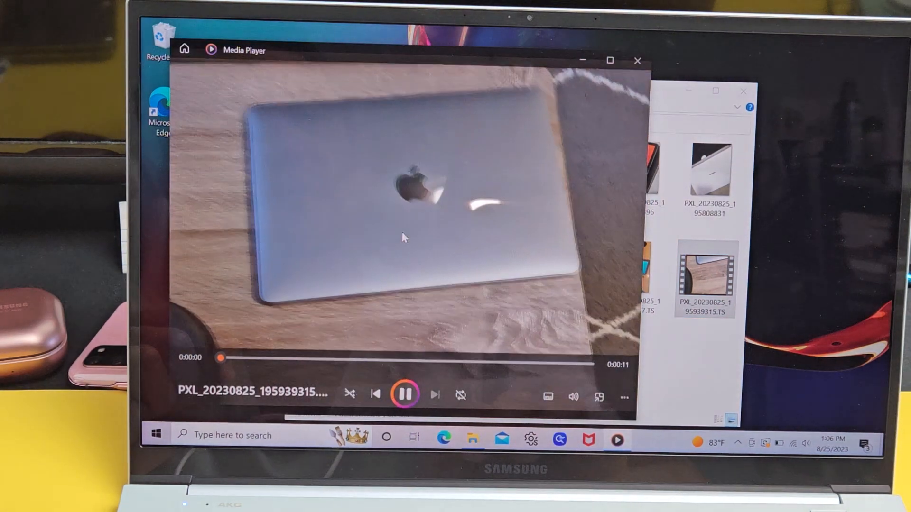